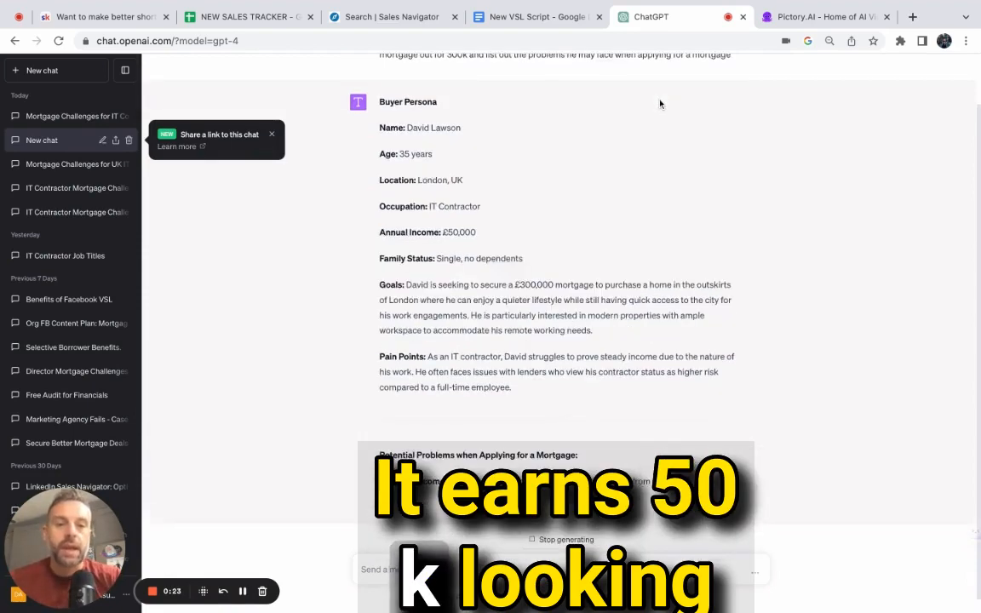
# - Read the persona reply, then ask 'Write me an ad for my mortgage business solving some of the problems listed above'
pyautogui.scroll(-3)
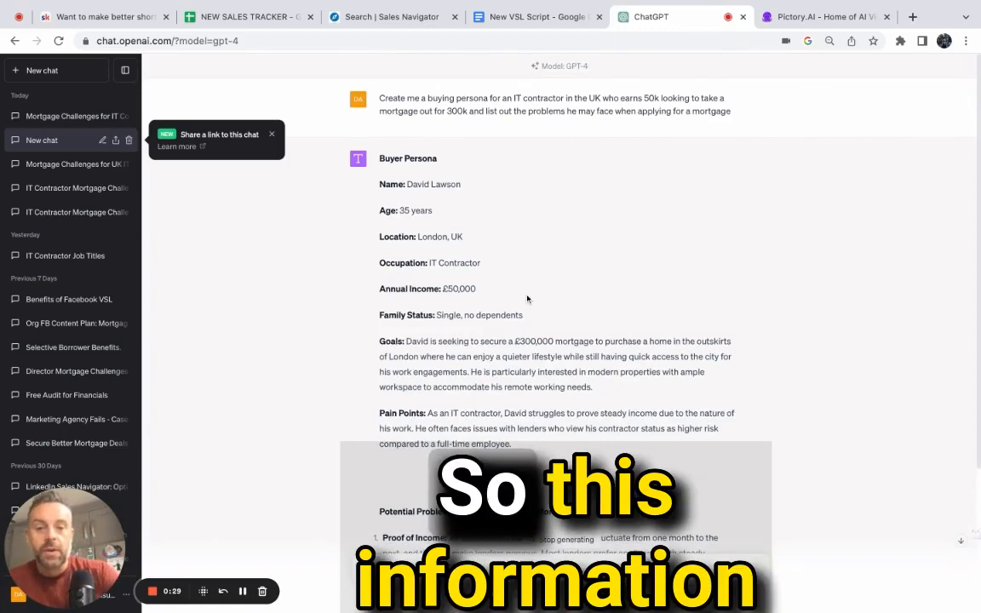
pyautogui.scroll(-3)
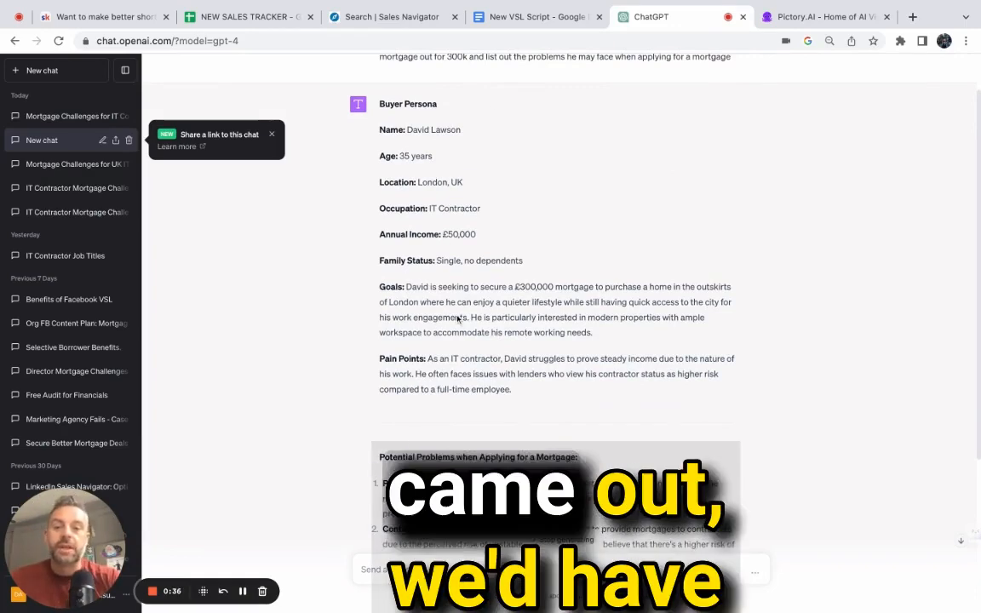
pyautogui.scroll(-3)
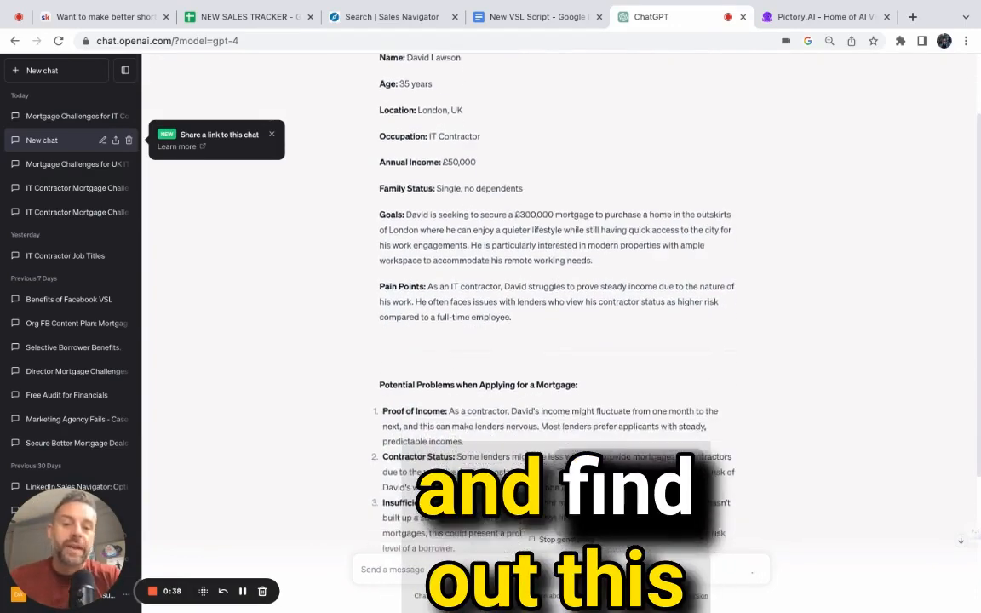
pyautogui.scroll(-3)
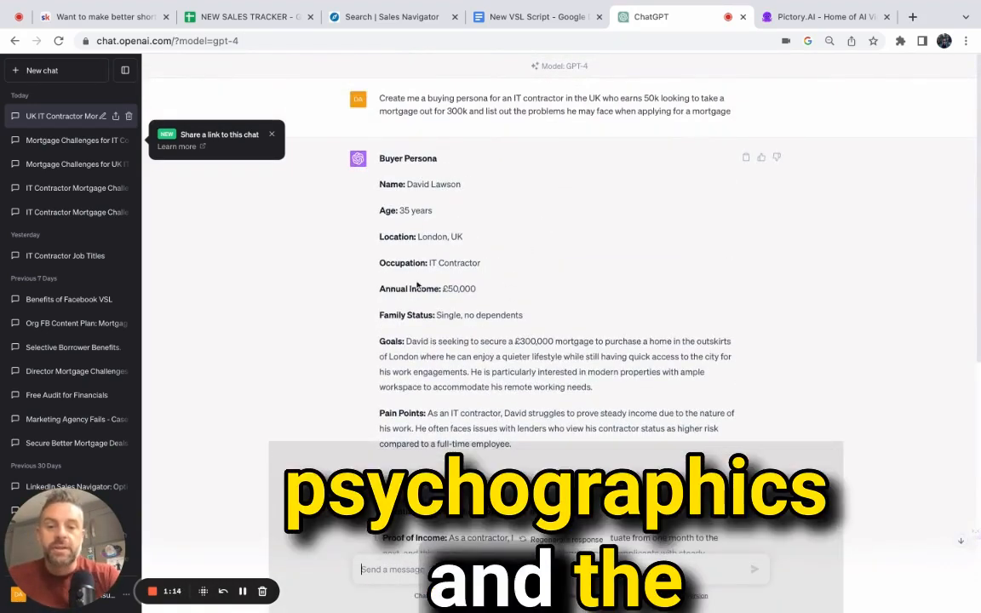
pyautogui.scroll(-3)
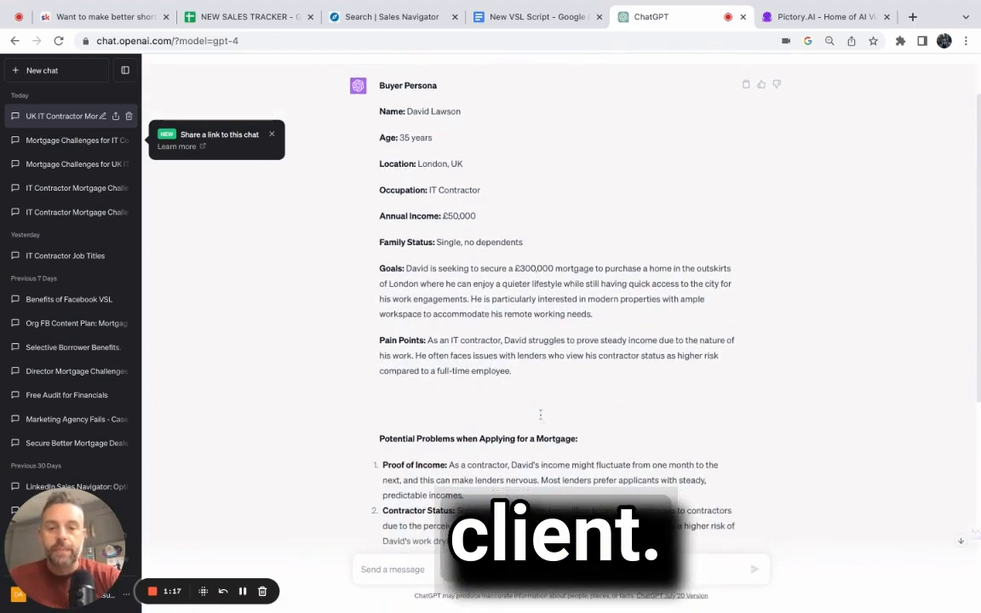
pyautogui.scroll(-3)
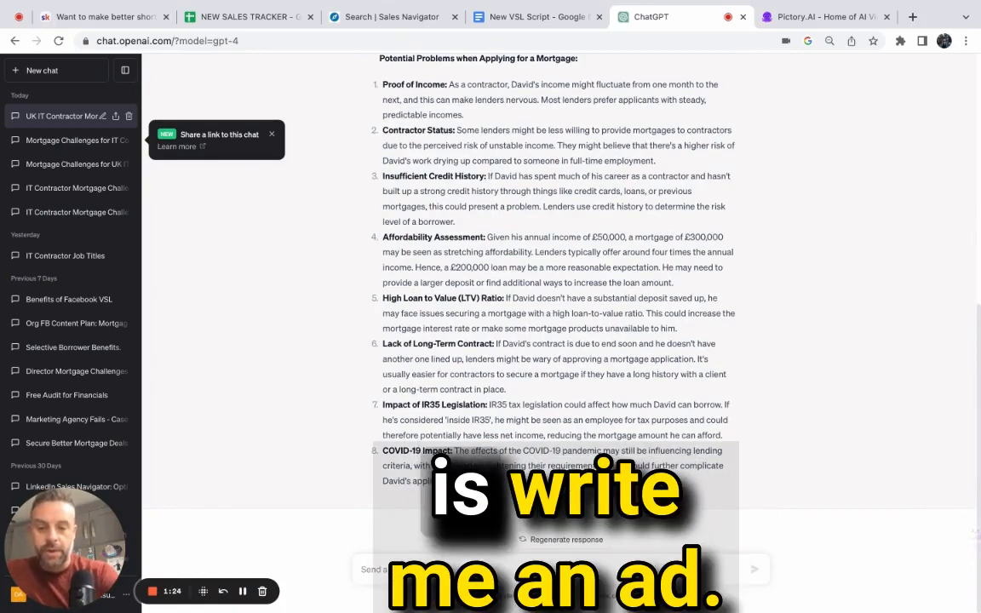
pyautogui.write('Write me an ad for my mortgage business solving some of the problems')
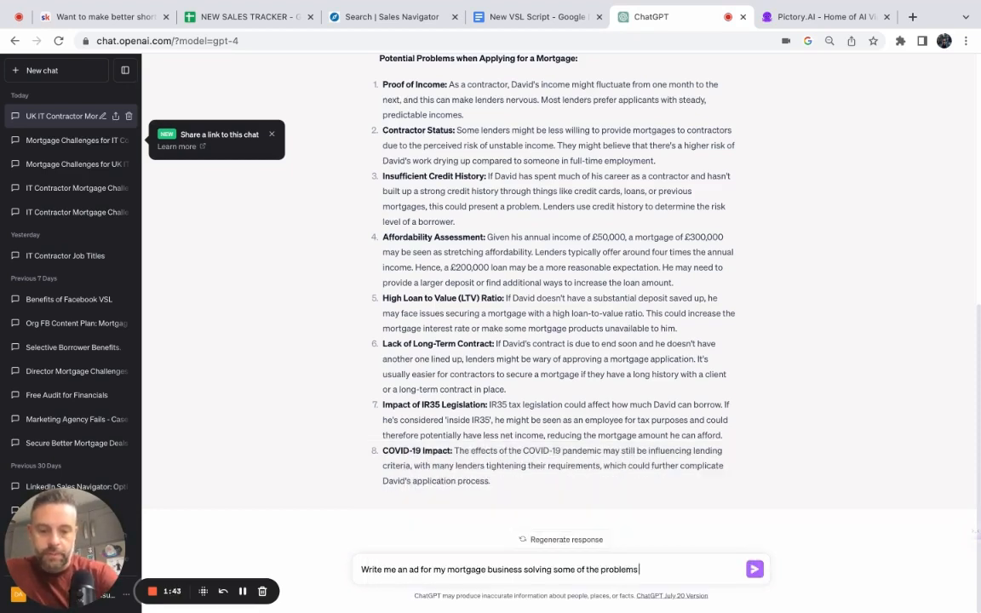
pyautogui.write('listed abo')
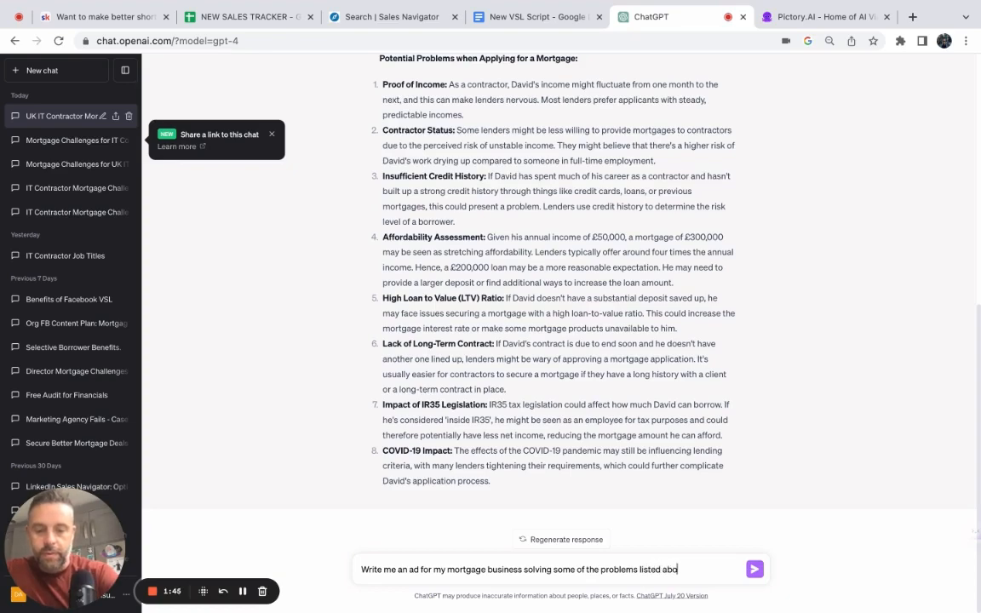
pyautogui.click(753, 569)
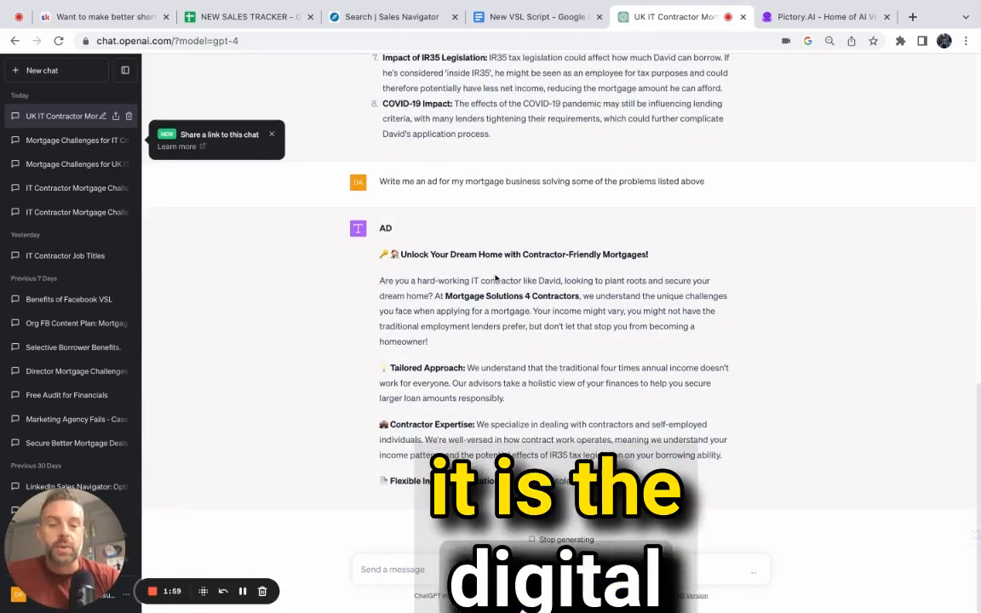
# - Scroll down to read the generated 'Contractor-Friendly Mortgages' ad as it streams
pyautogui.scroll(-3)
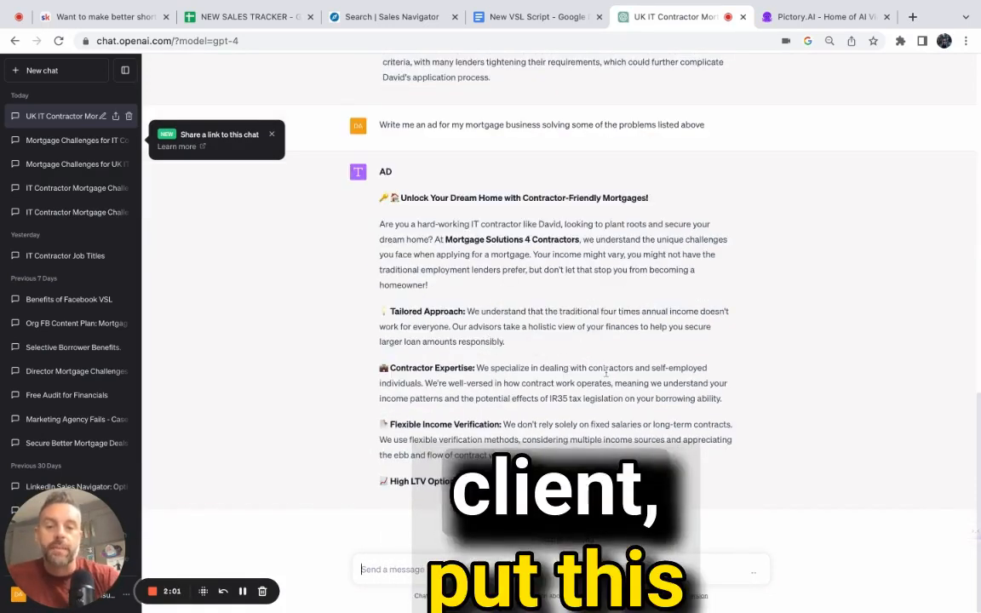
pyautogui.scroll(-3)
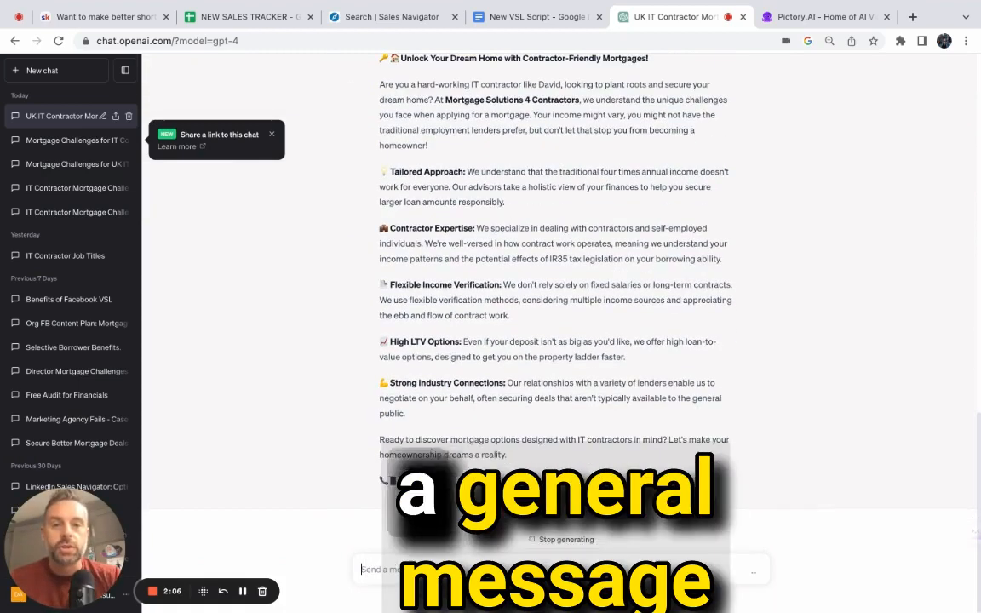
pyautogui.scroll(-3)
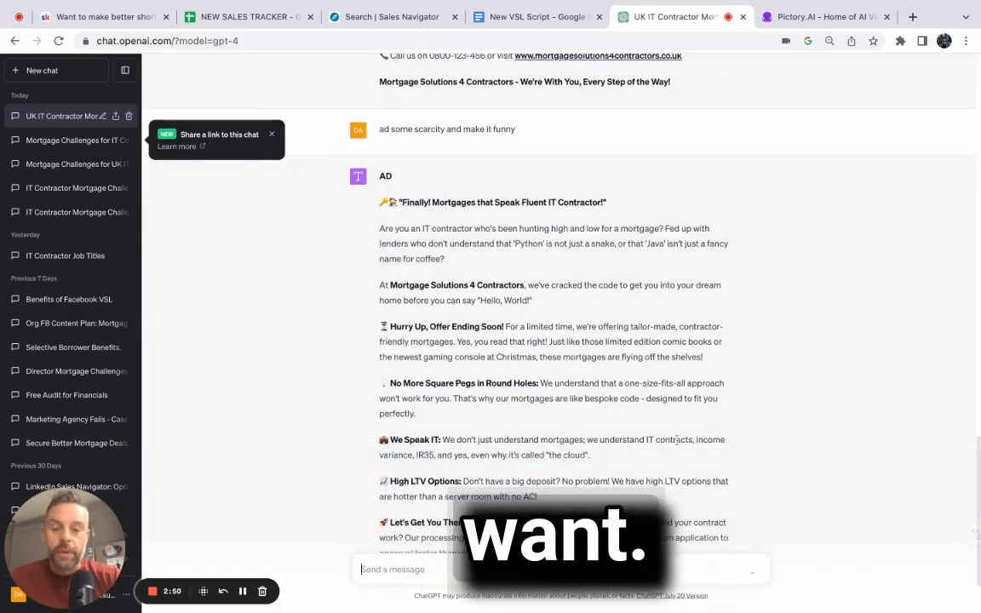
# - Scroll down to read the funny scarcity ad ending with the '404 Mortgage Not Found' call to action
pyautogui.scroll(-3)
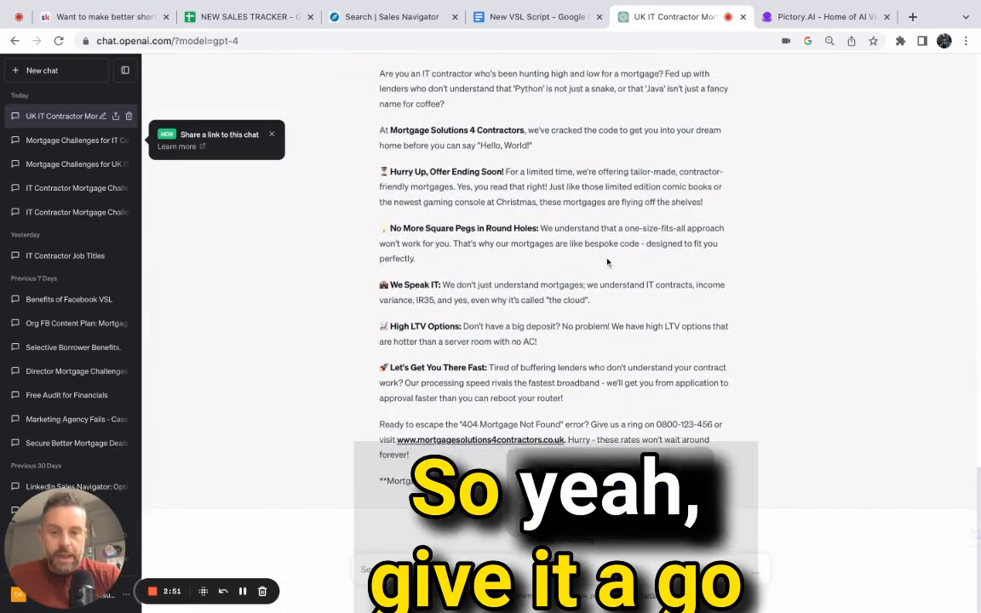